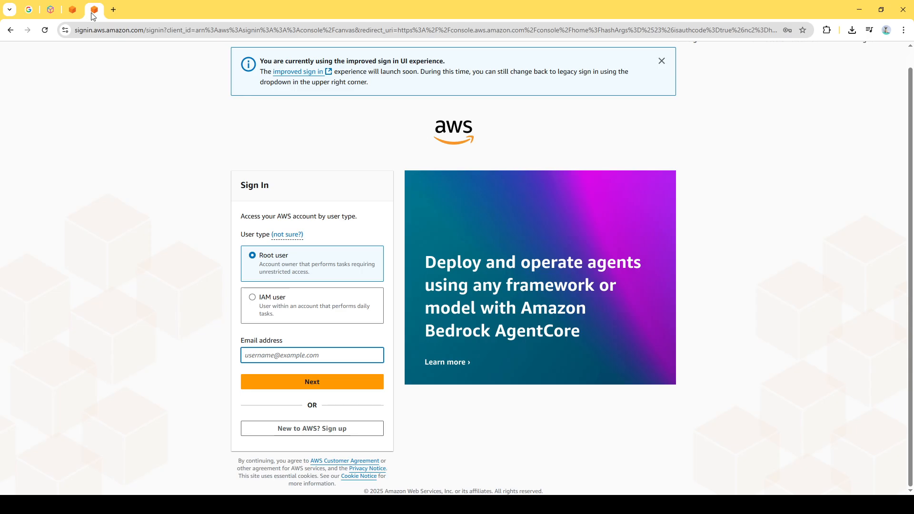
mouse_move(317, 269)
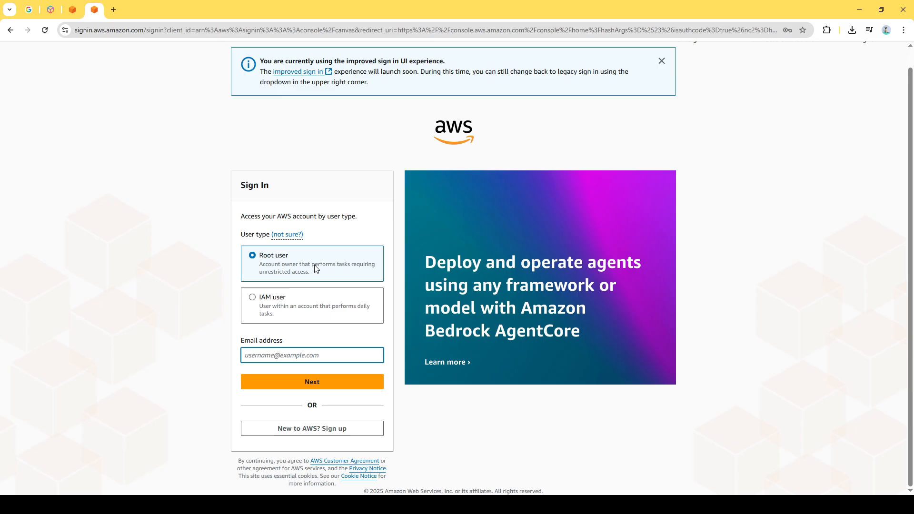
mouse_move(306, 268)
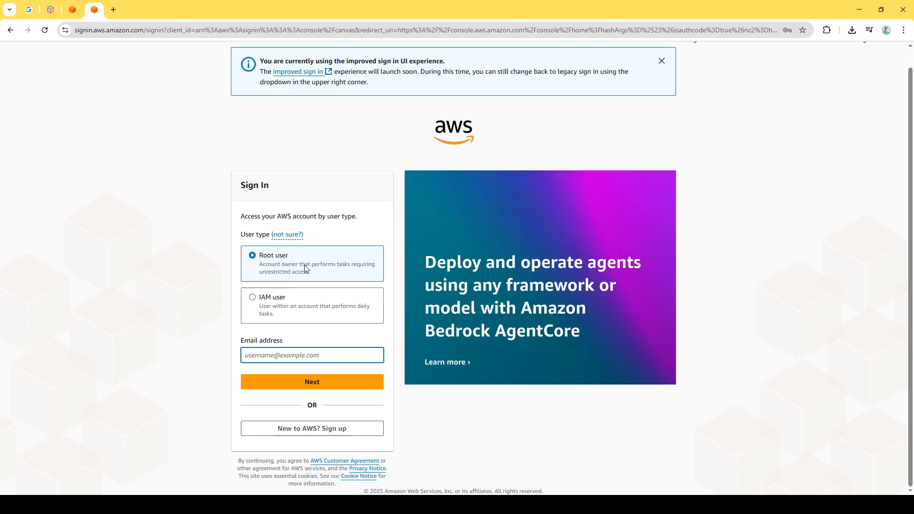
mouse_move(277, 295)
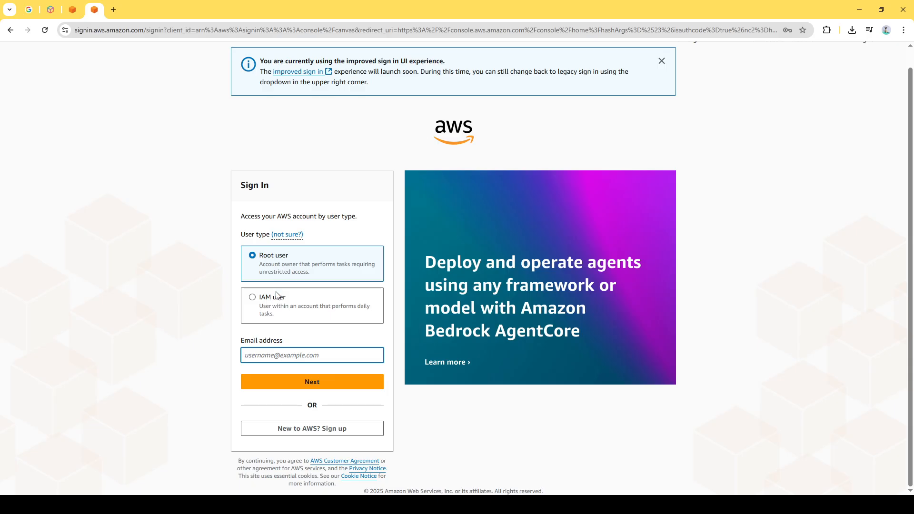
mouse_move(277, 301)
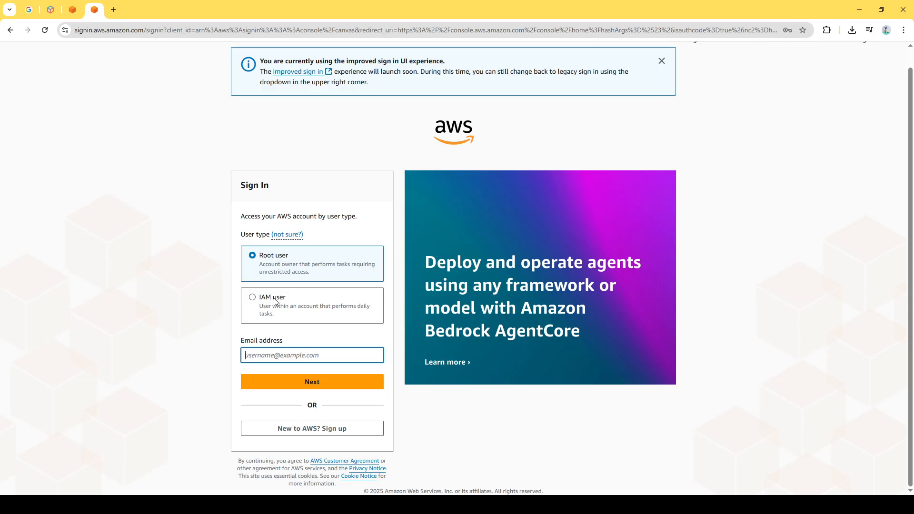
mouse_move(273, 314)
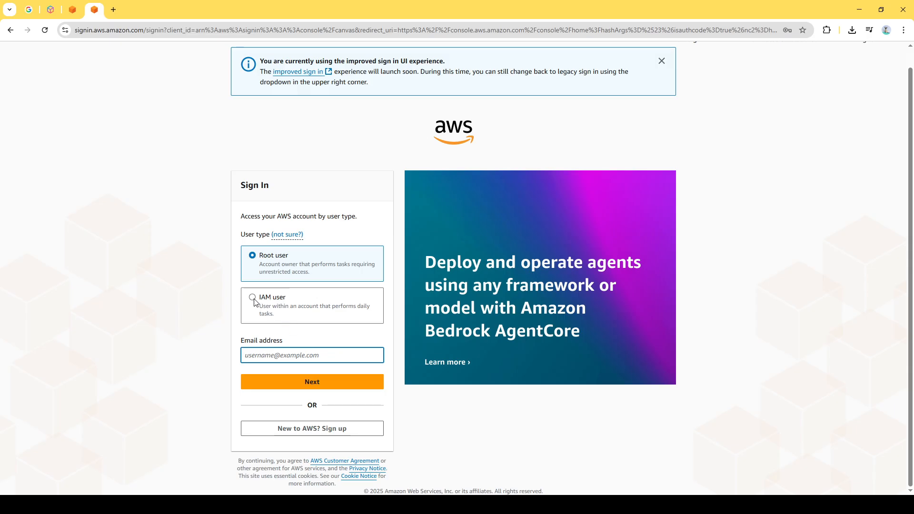
Choose the IAM user sign-in option so the account ID or alias field appears.
click(252, 297)
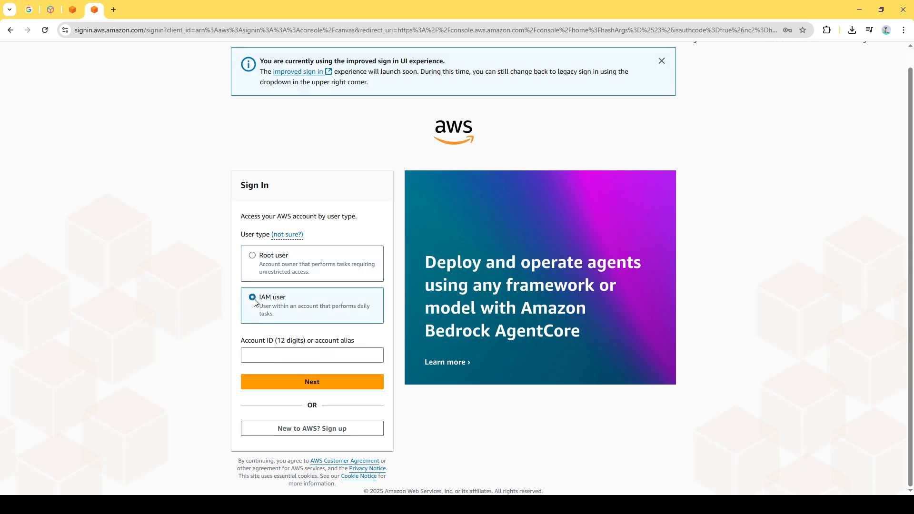
click(251, 298)
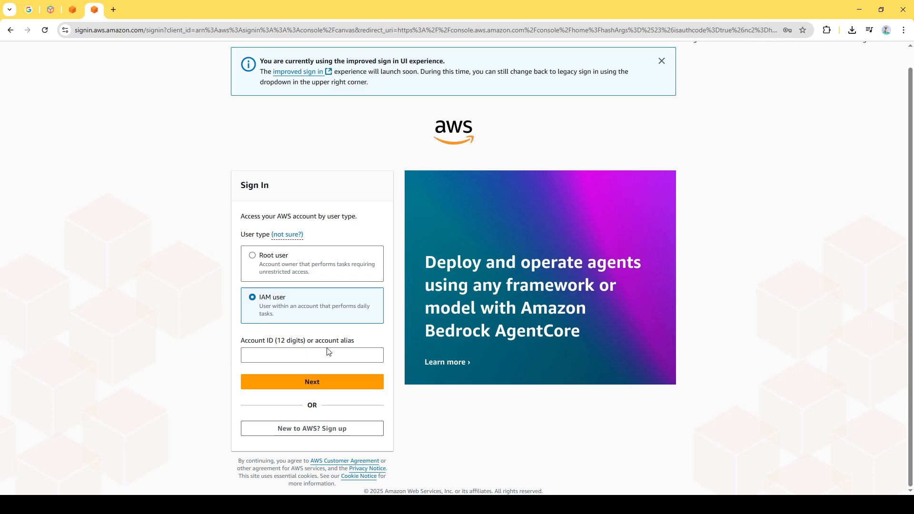
mouse_move(368, 333)
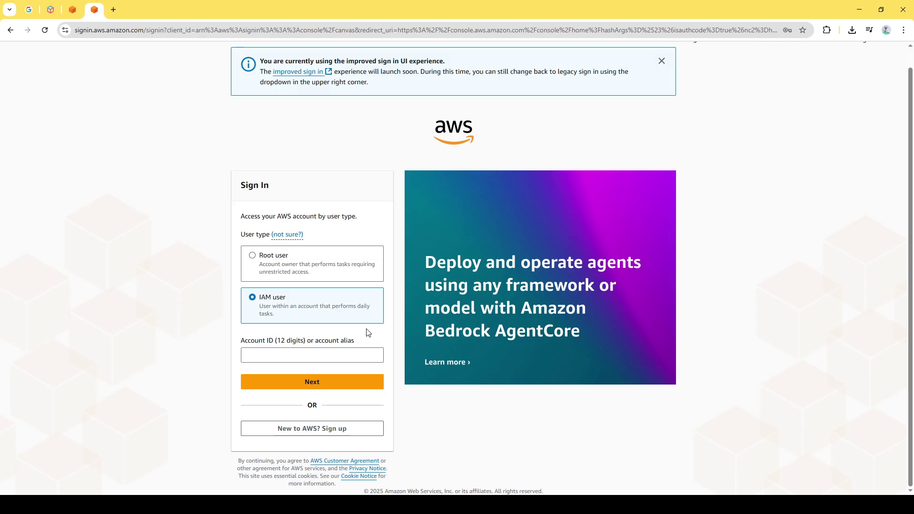
mouse_move(342, 408)
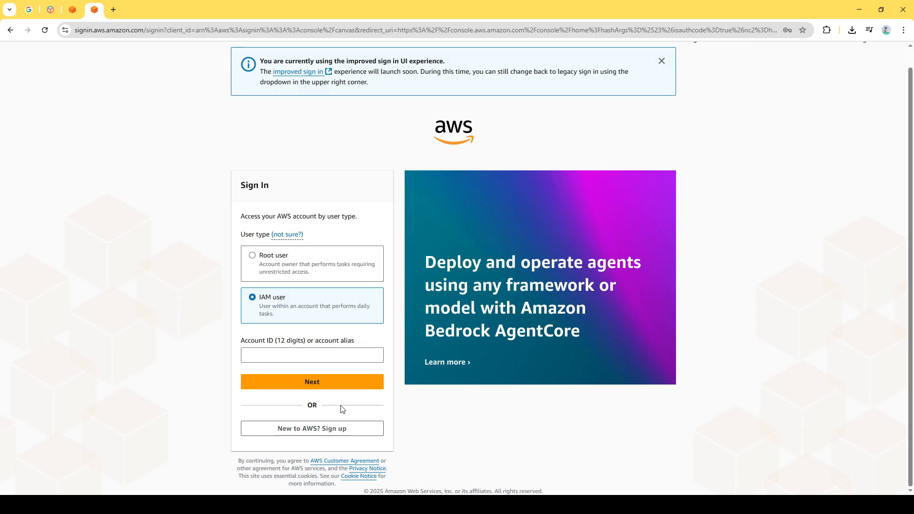